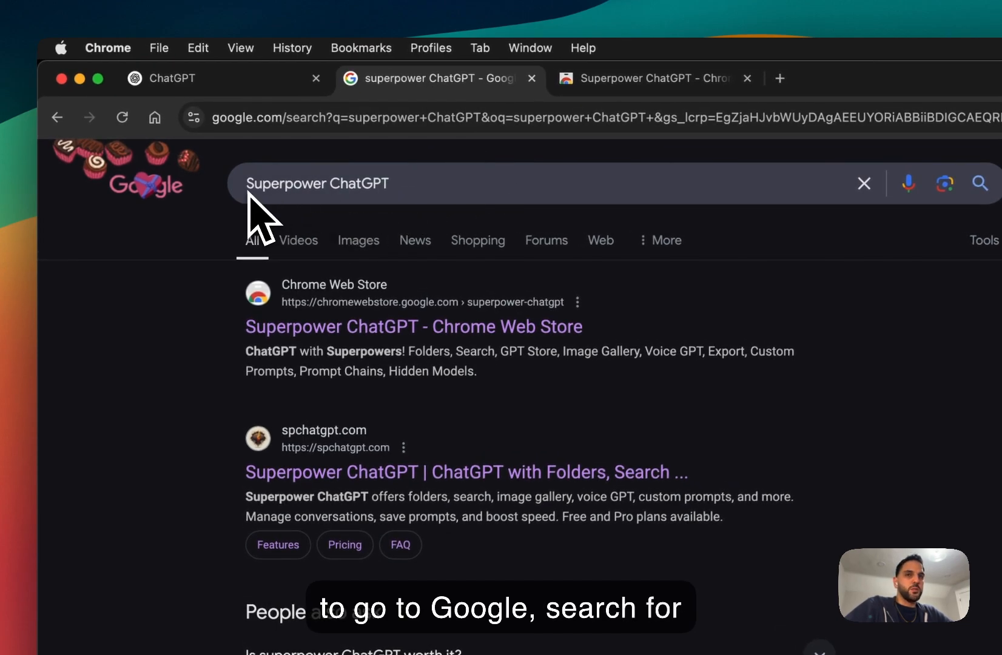
mouse_move(401, 354)
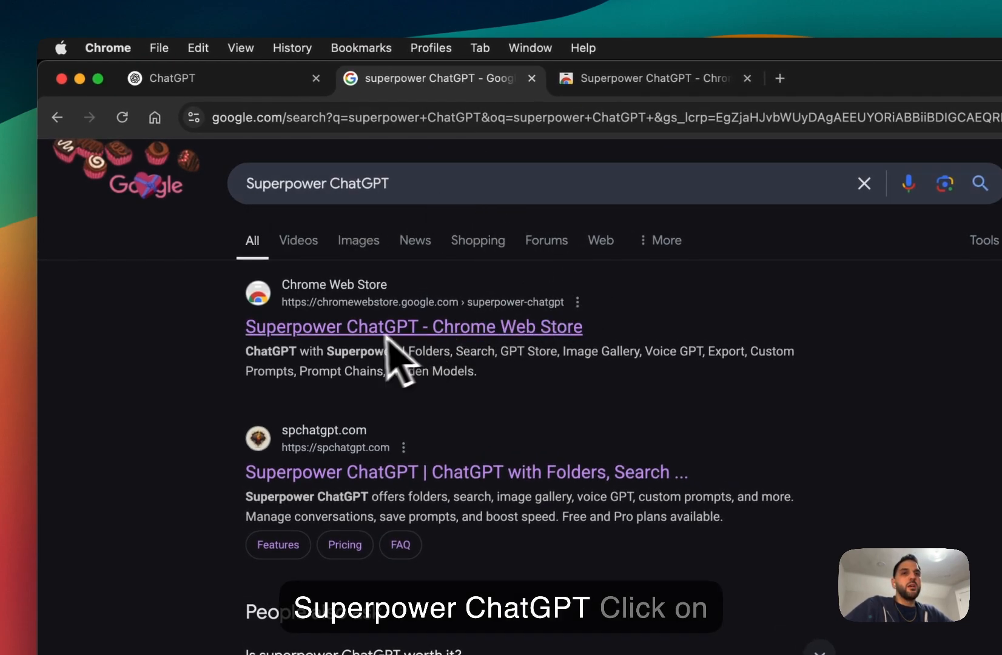
Open the 'Superpower ChatGPT - Chrome Web Store' result from the Google search
left_click(412, 326)
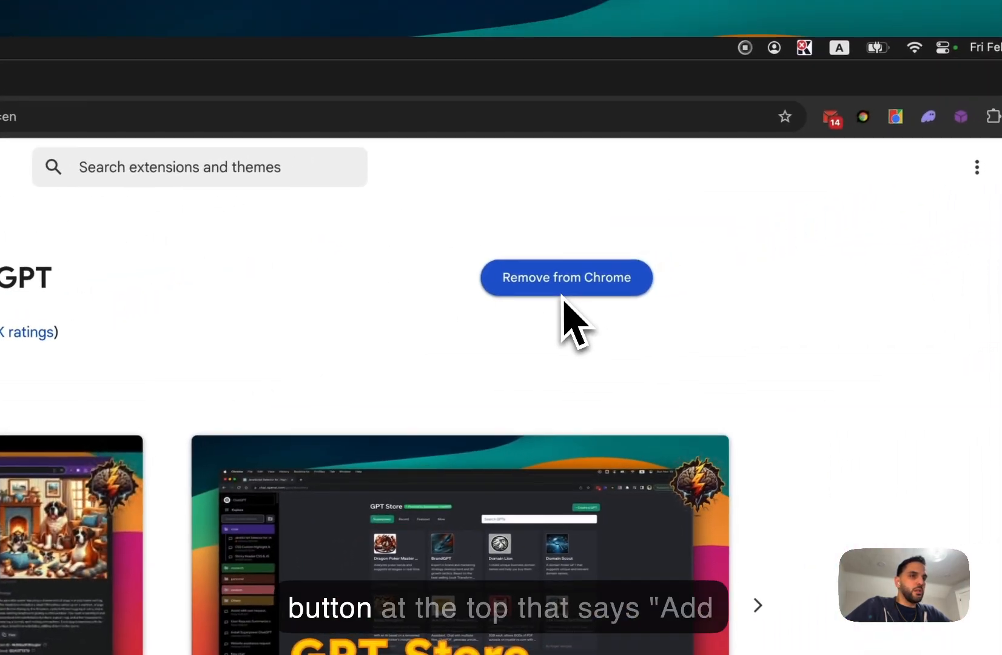
mouse_move(671, 319)
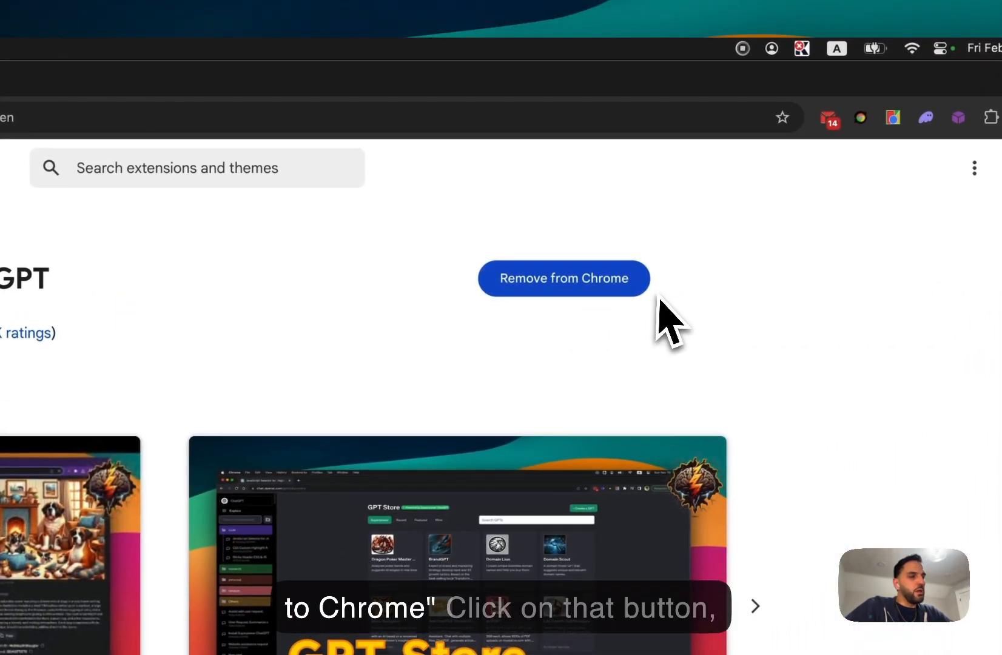
mouse_move(575, 319)
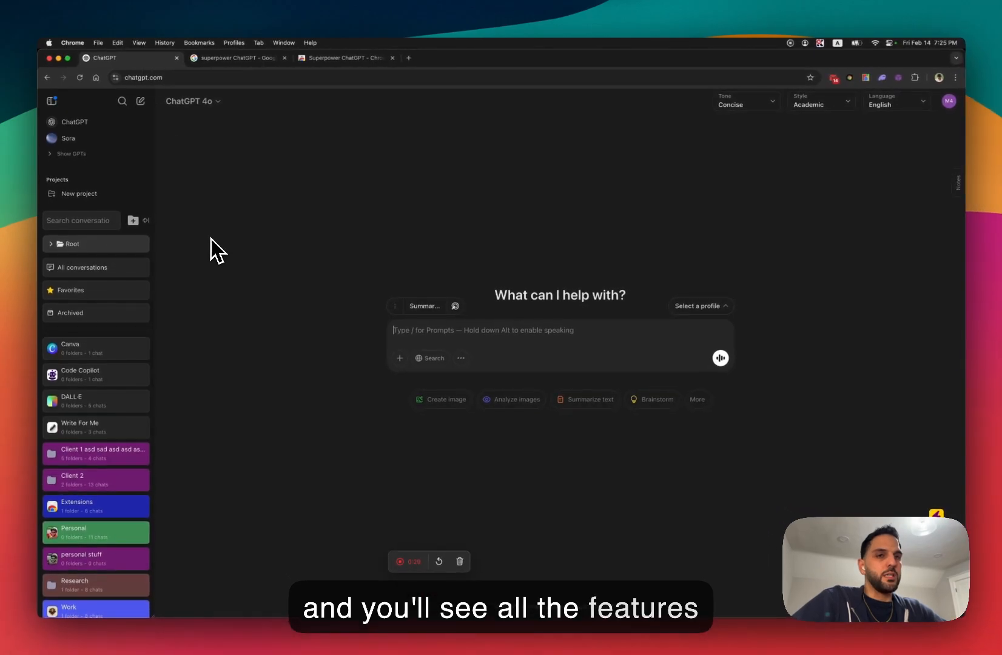
mouse_move(264, 293)
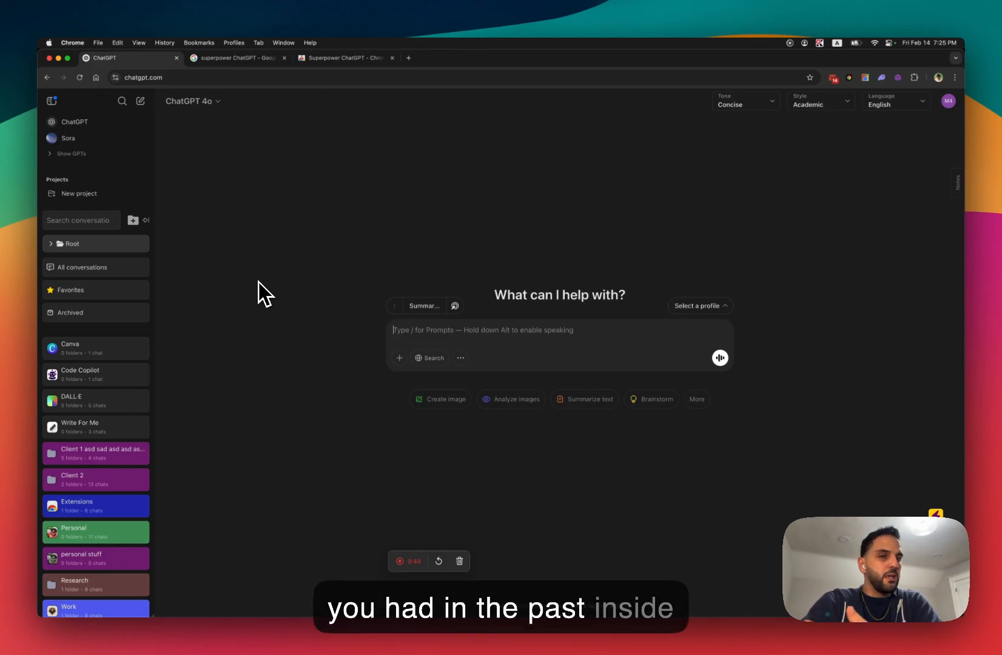
mouse_move(157, 276)
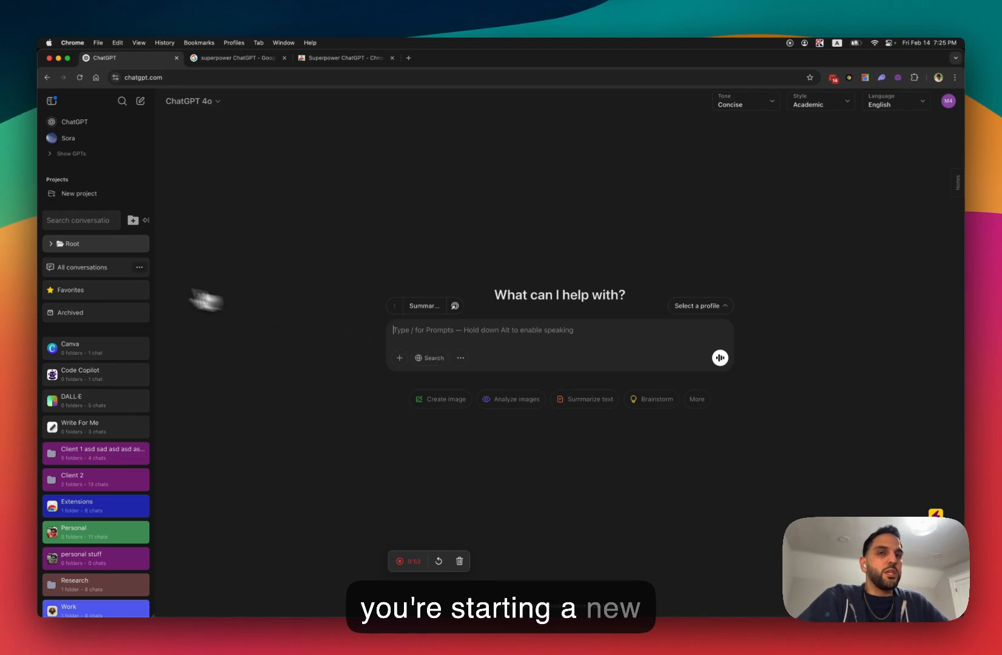
mouse_move(100, 279)
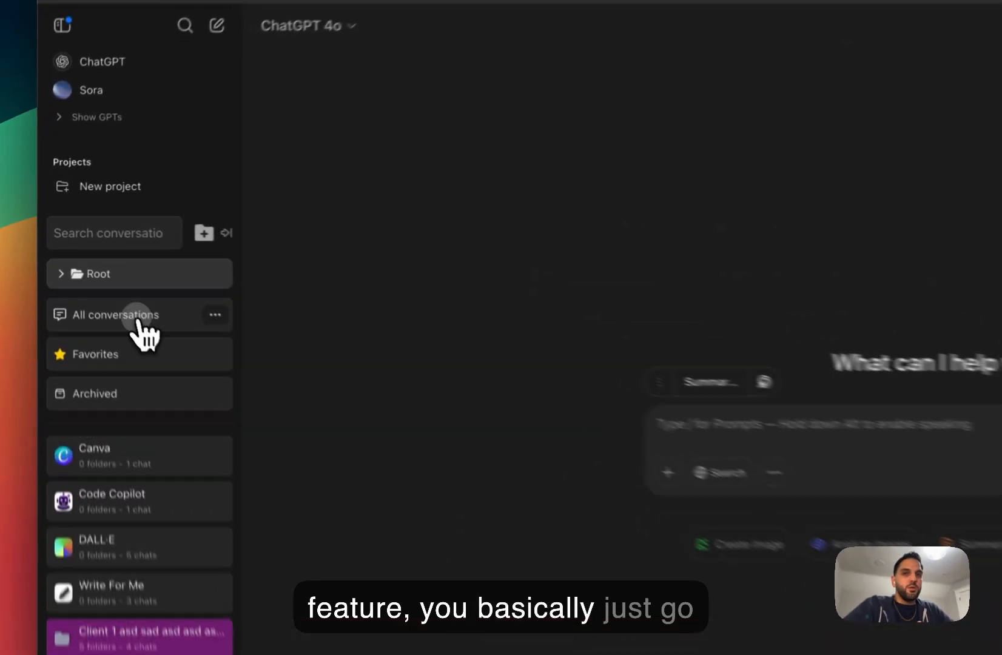
Show all past conversations in the sidebar and locate the Superpower ChatGPT Extension chat
left_click(128, 314)
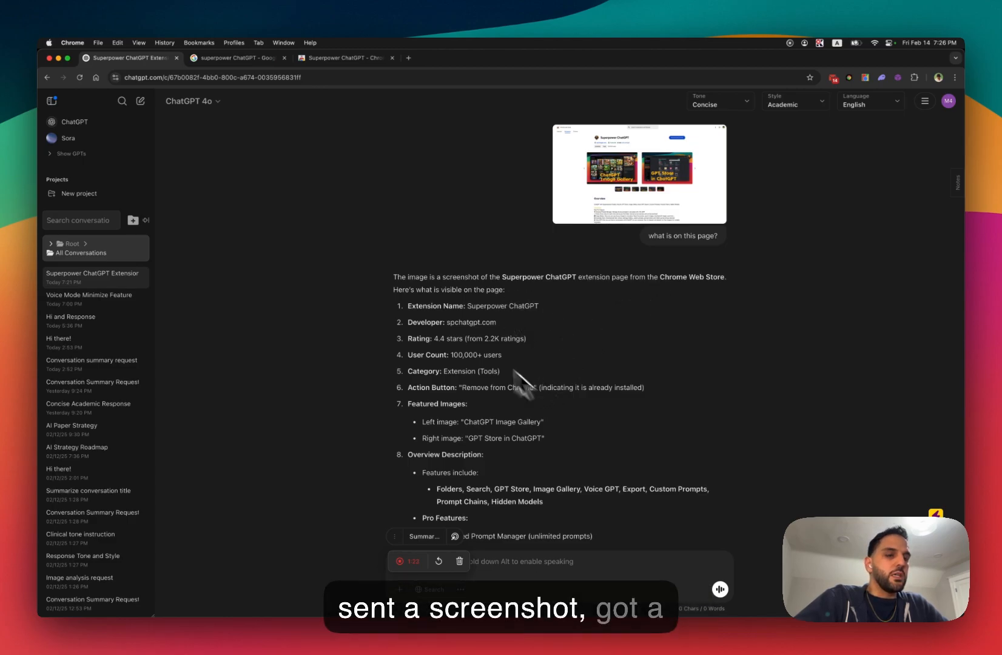
scroll("down", 3)
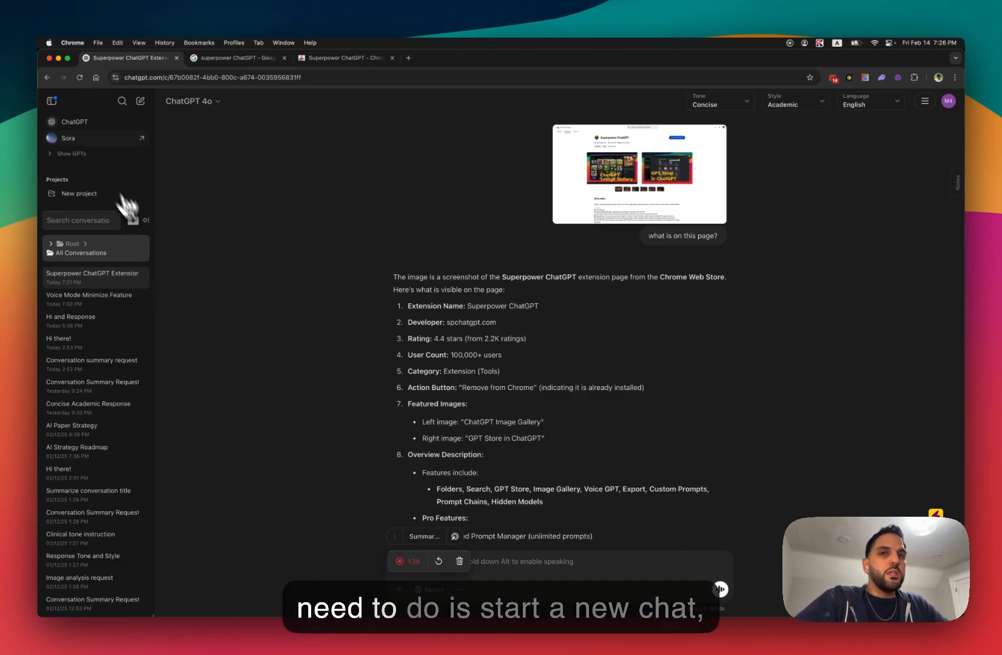
Start a new chat and reference the Superpower ChatGPT Extension conversation as an attachment
left_click(140, 101)
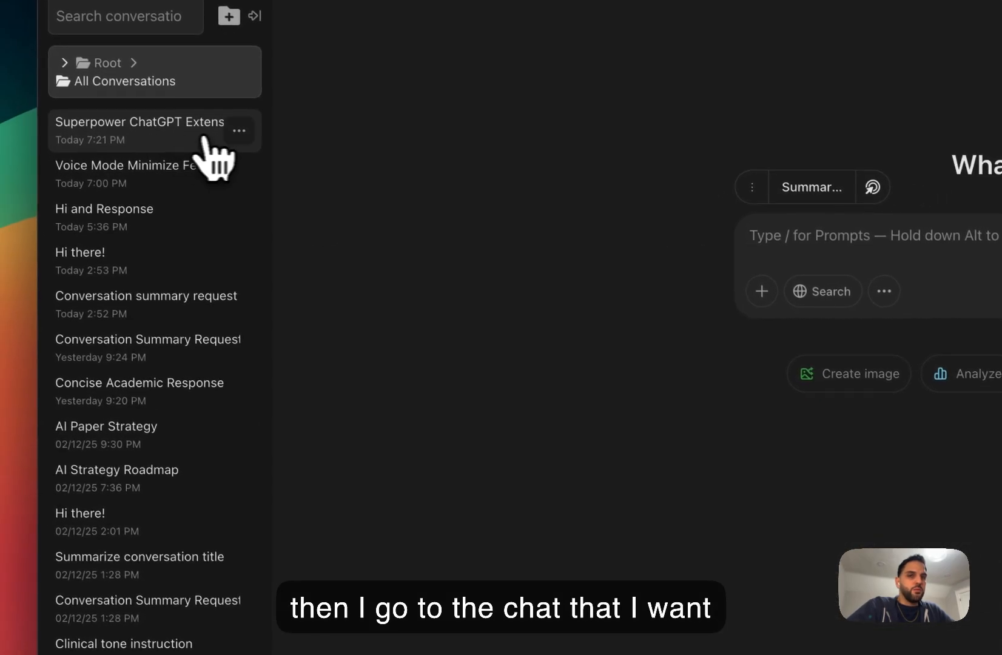
left_click(239, 129)
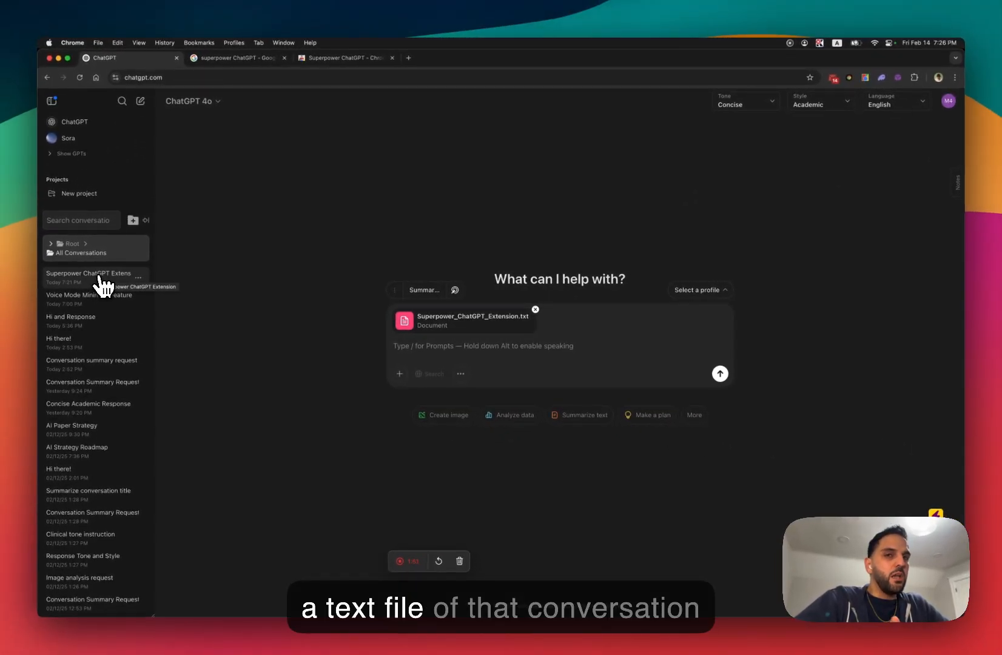
mouse_move(102, 291)
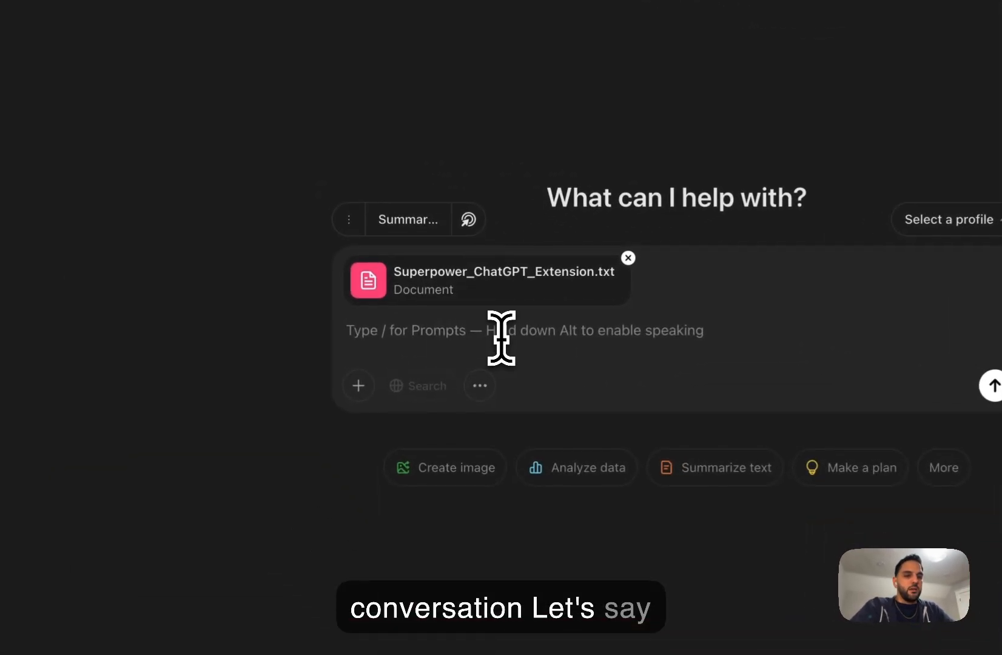
Ask ChatGPT to 'Summarize this in 3 bullet points' for the attached conversation file
type("Summari")
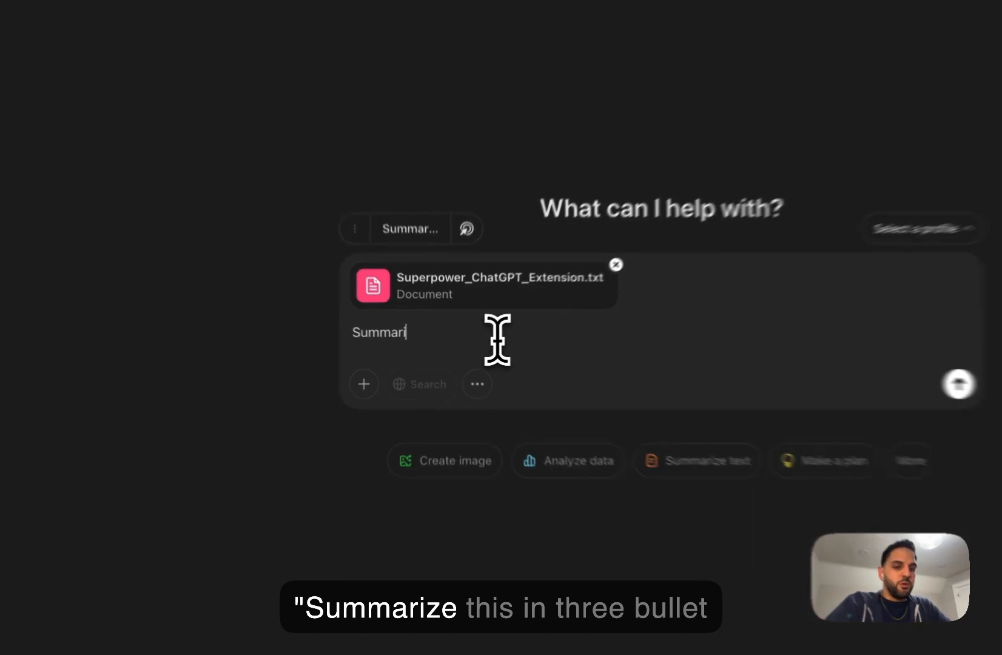
type("ze this in 3")
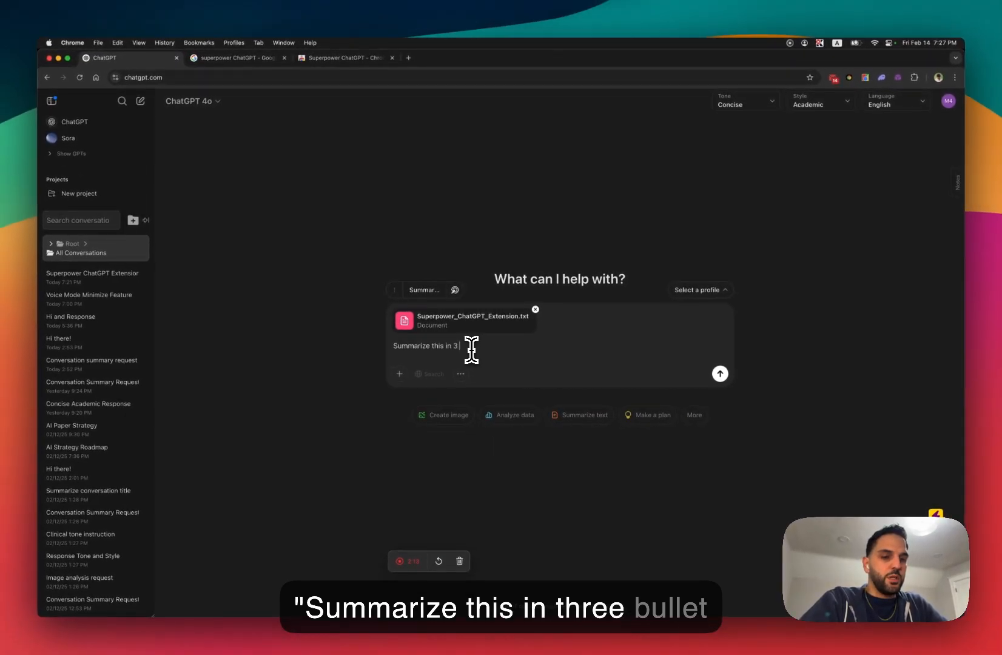
type("bullet points")
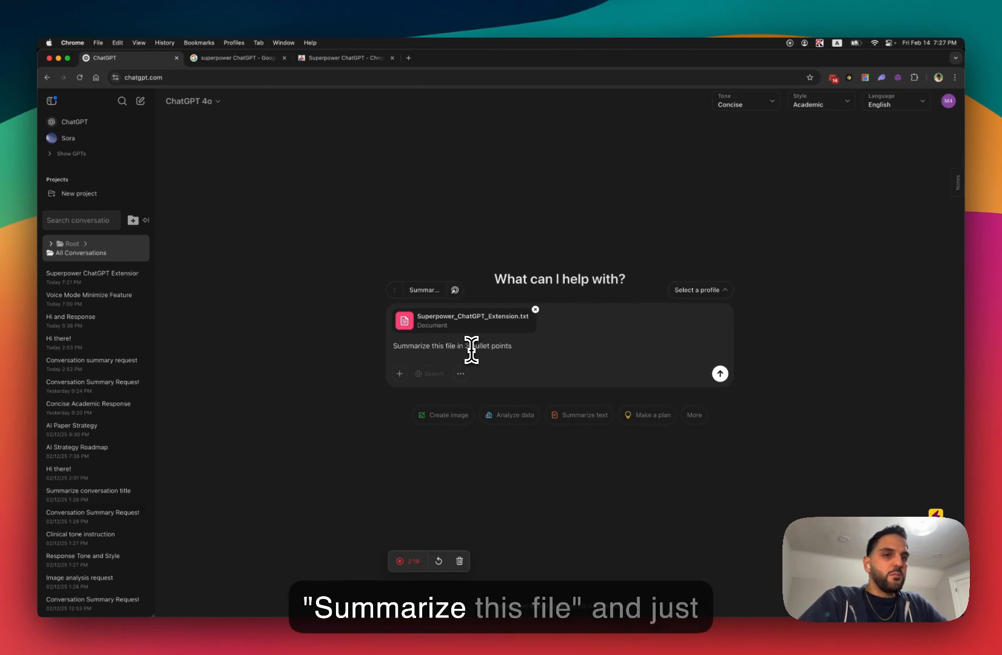
left_click(719, 373)
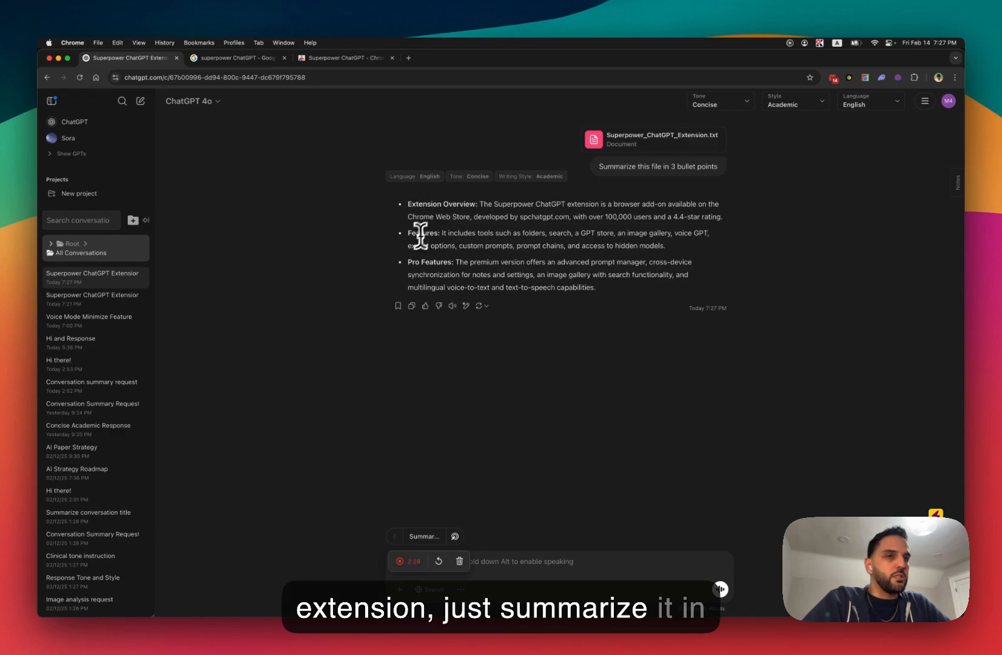
mouse_move(485, 267)
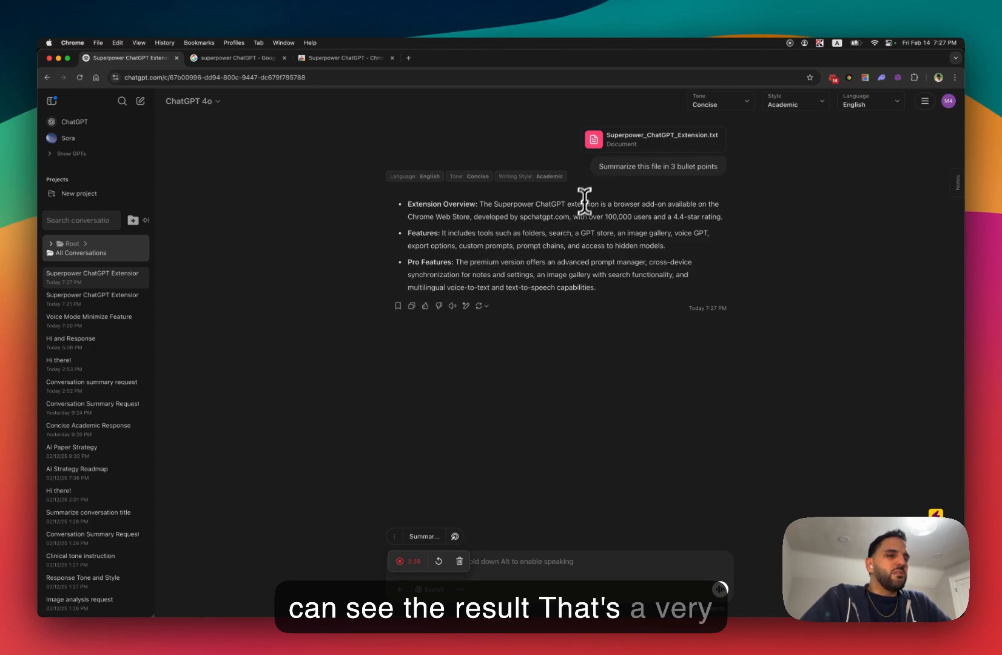
mouse_move(565, 240)
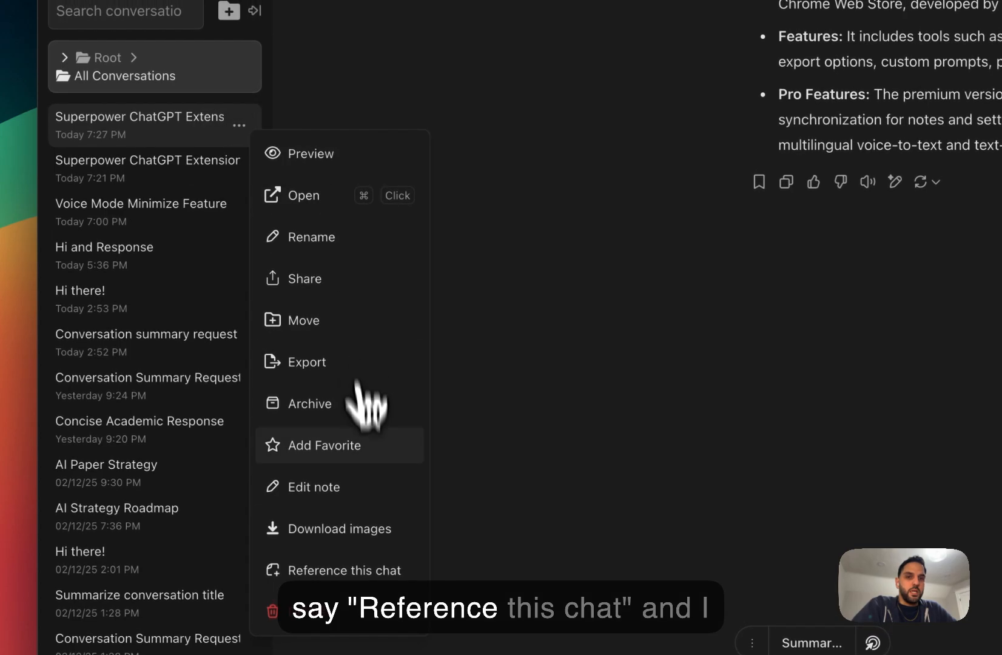
Reference the extension chat and the Conversation Summary Request chat as attachments in the message
left_click(343, 570)
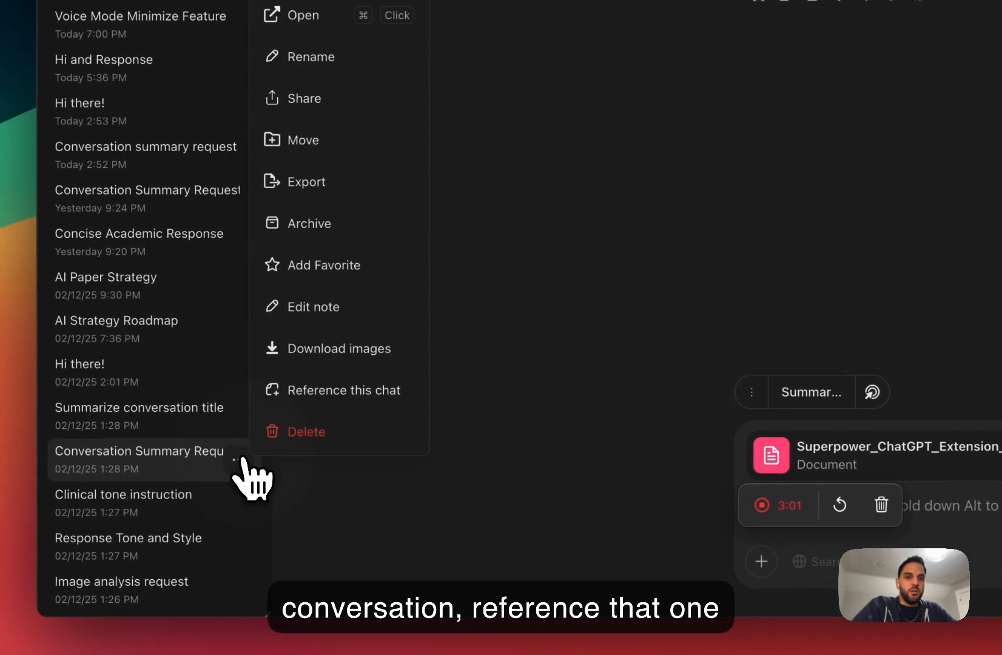
left_click(342, 389)
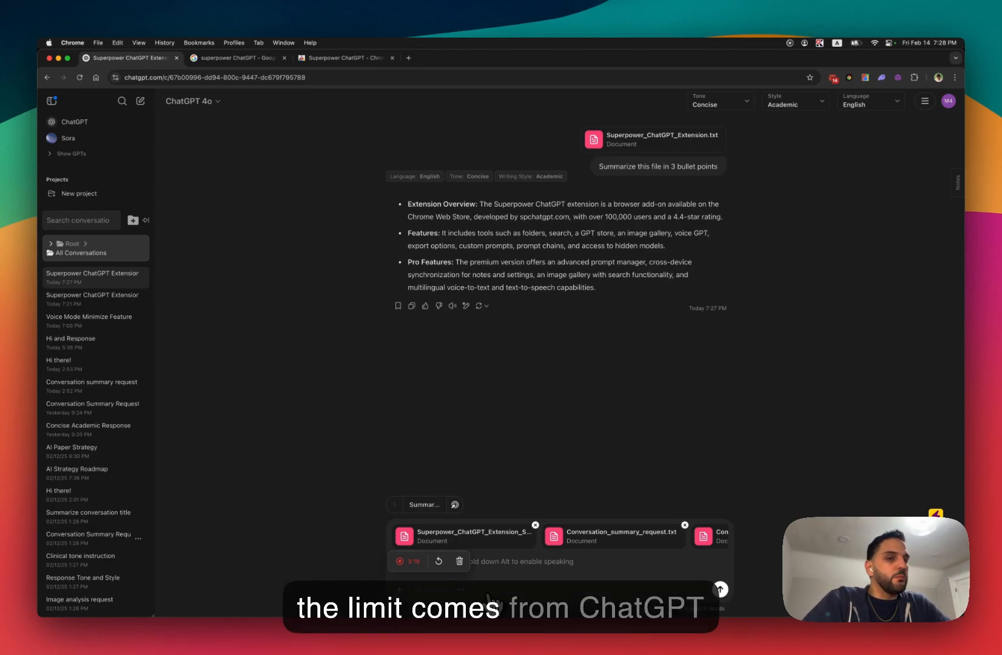
mouse_move(142, 463)
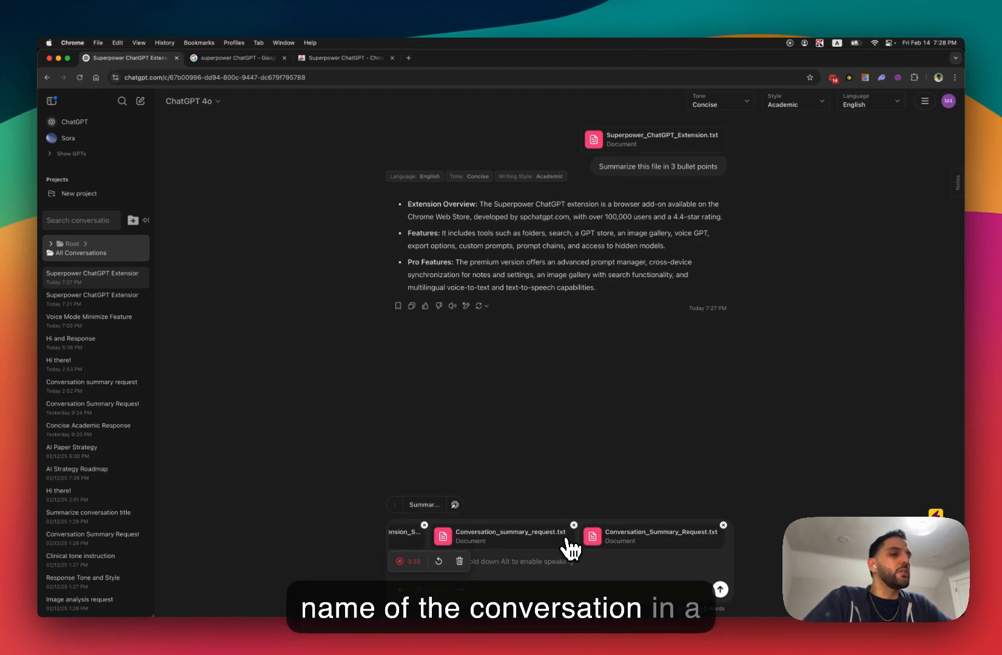
mouse_move(630, 559)
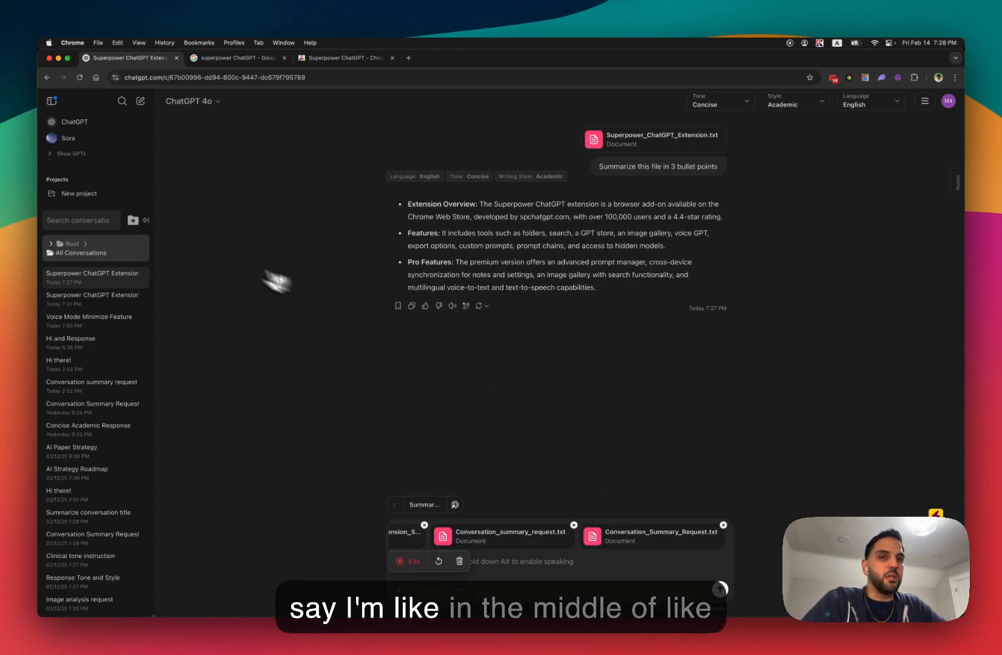
mouse_move(92, 319)
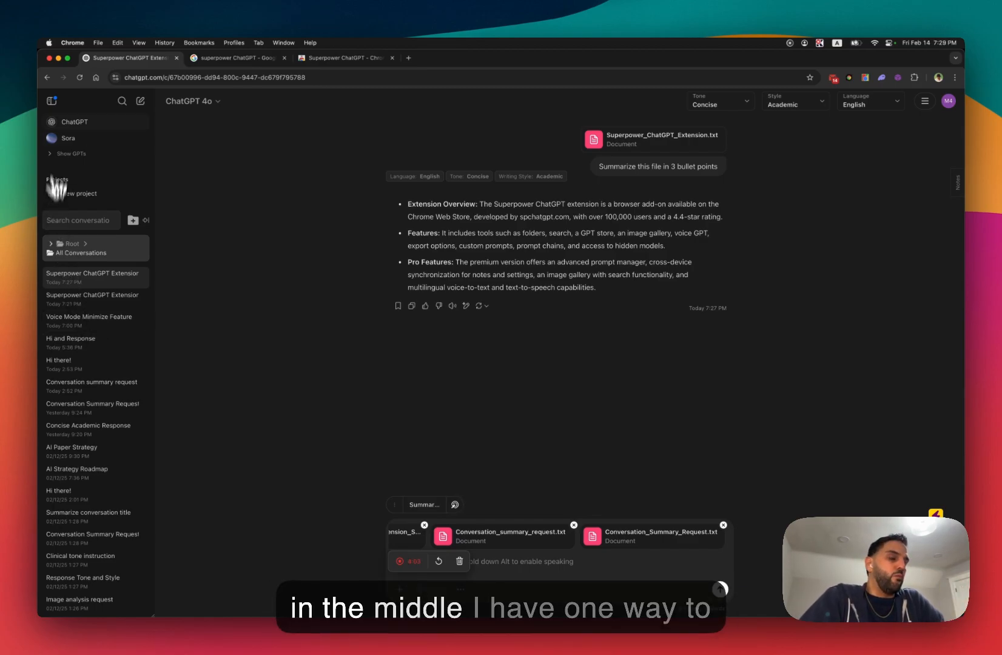
mouse_move(42, 451)
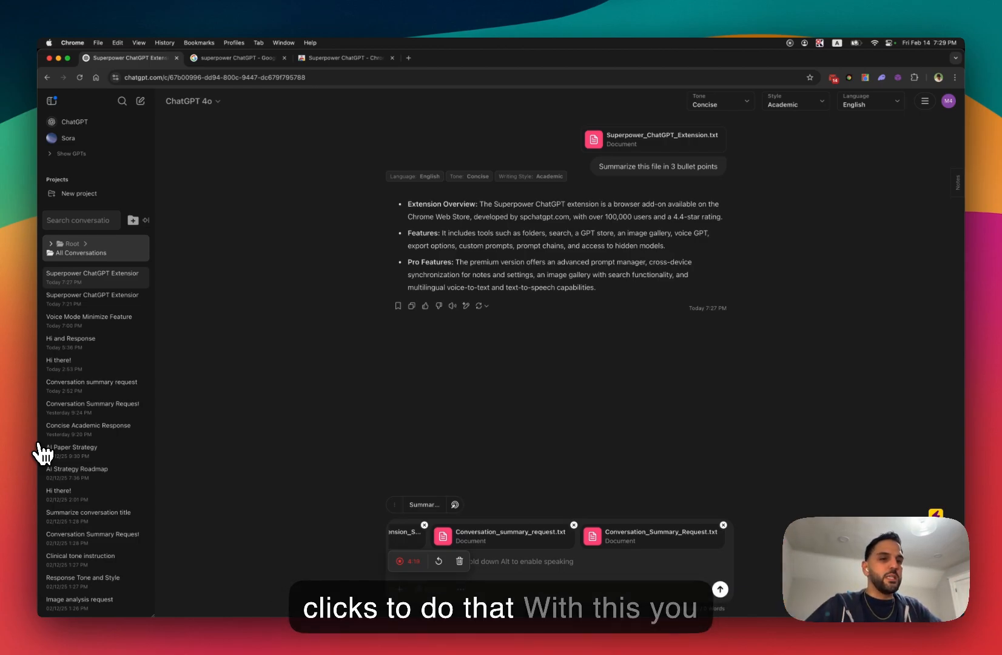
mouse_move(150, 301)
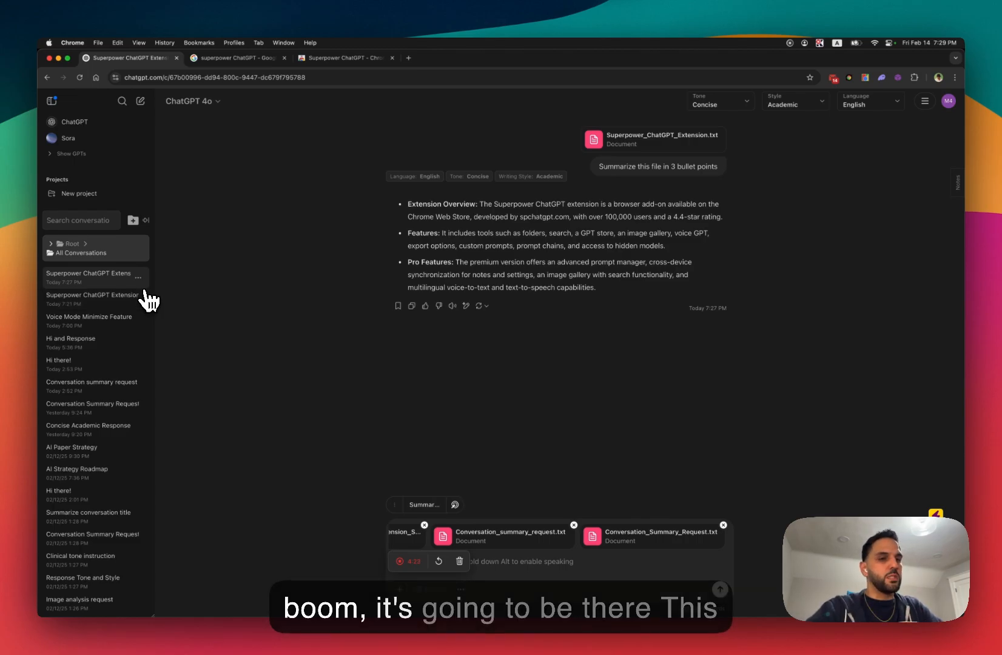
mouse_move(432, 351)
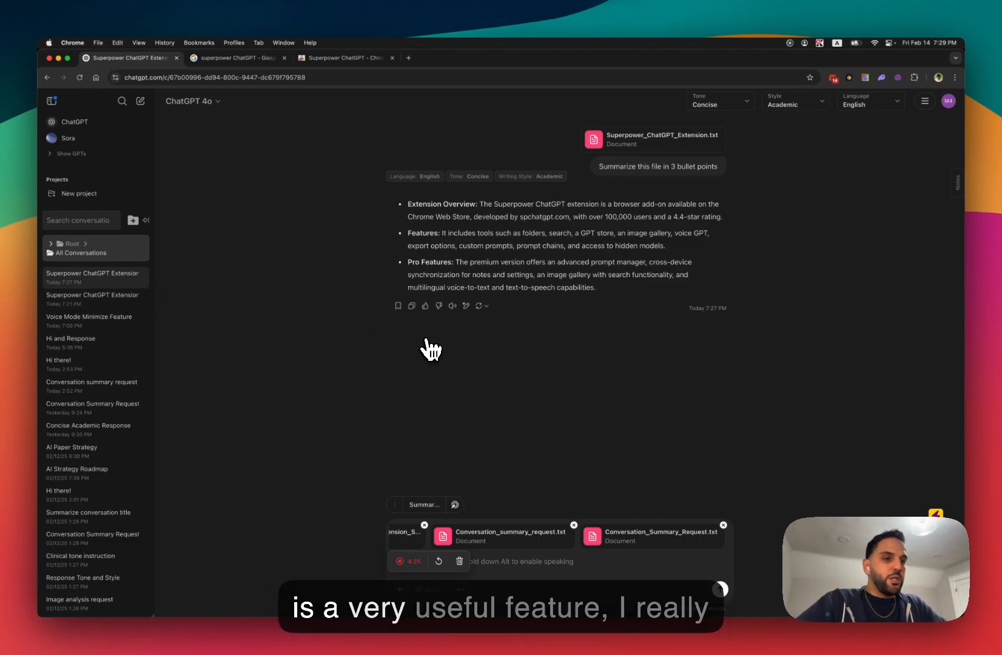